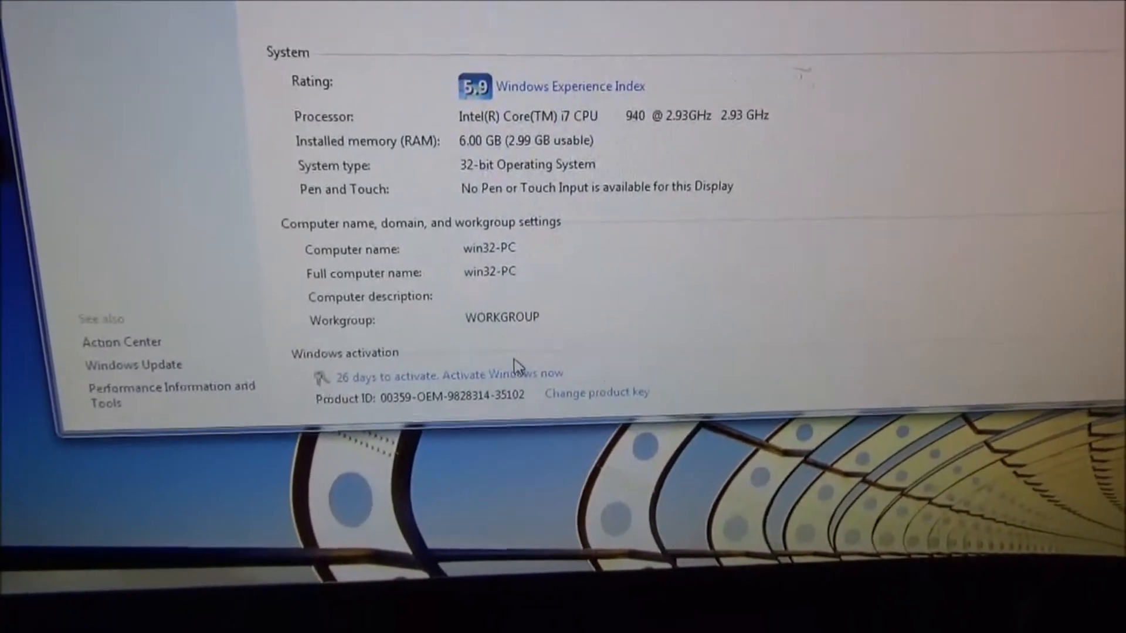
Choose 'Activate Windows online now' from System properties to reach the product key prompt.
{"action": "scroll", "scroll_direction": "up", "scroll_amount": 3}
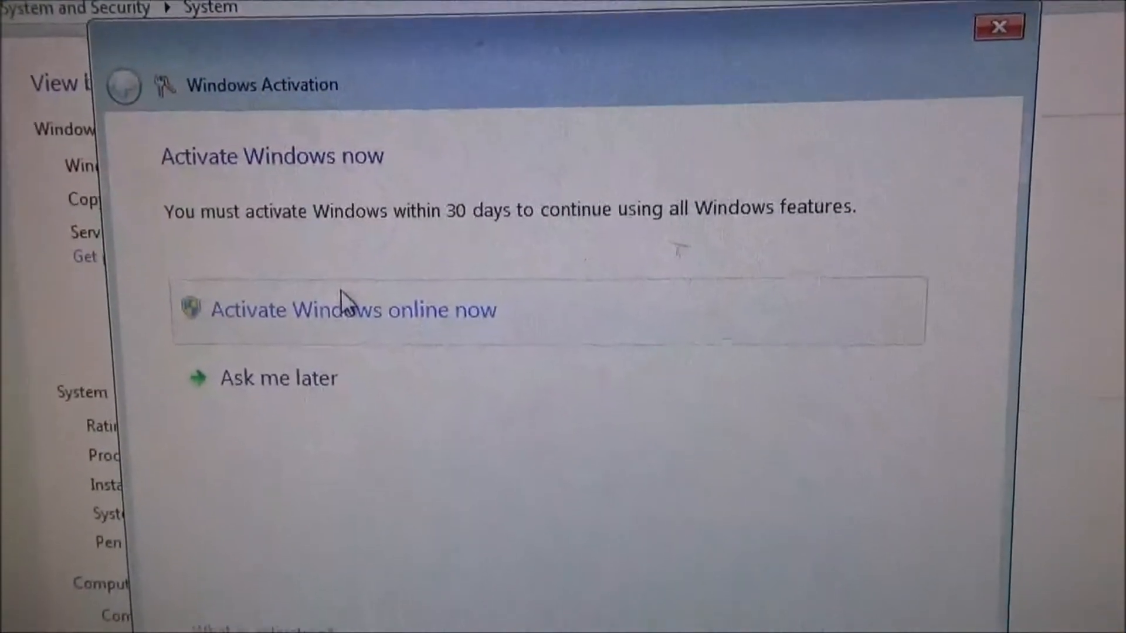
{"action": "left_click", "coordinate": [352, 309]}
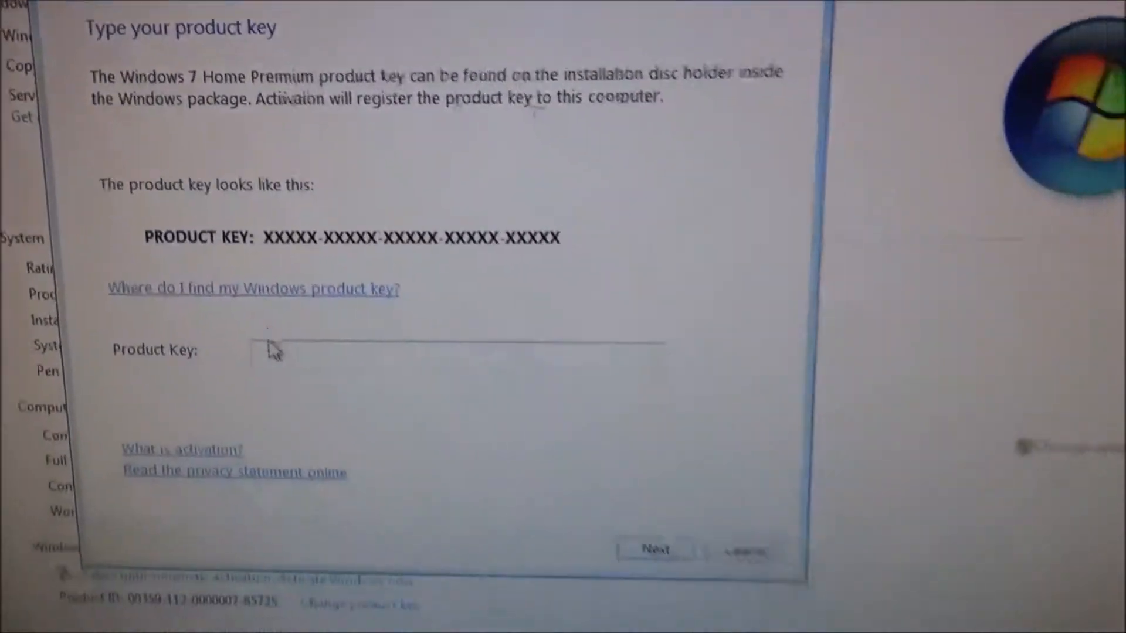